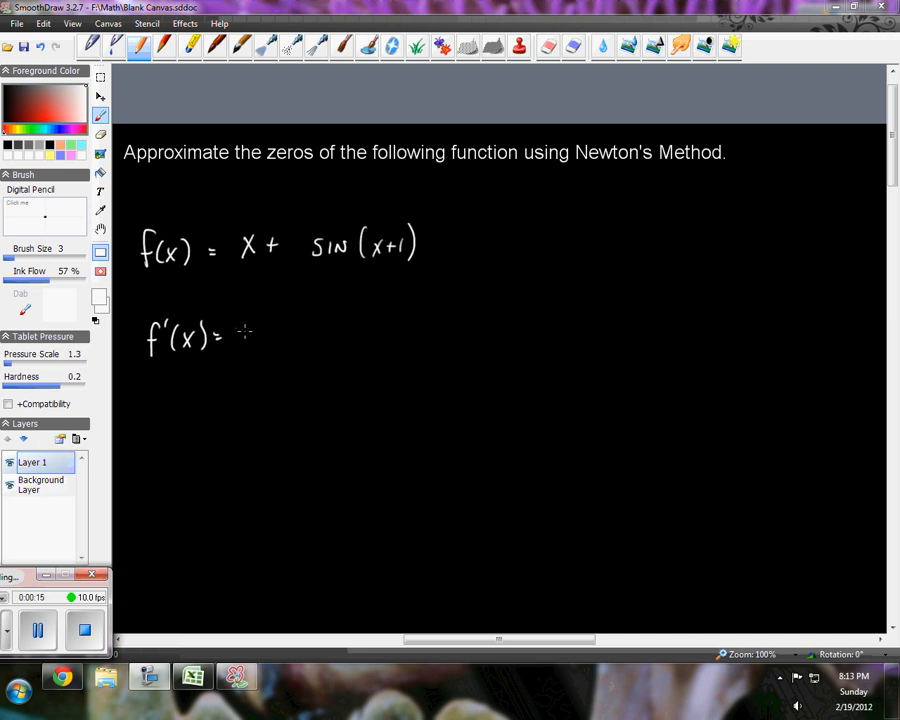
# Step: Handwrite f'(x) = 1 + cos(x+1) in SmoothDraw beneath f(x) = x + sin(x+1)
pyautogui.click(192, 677)
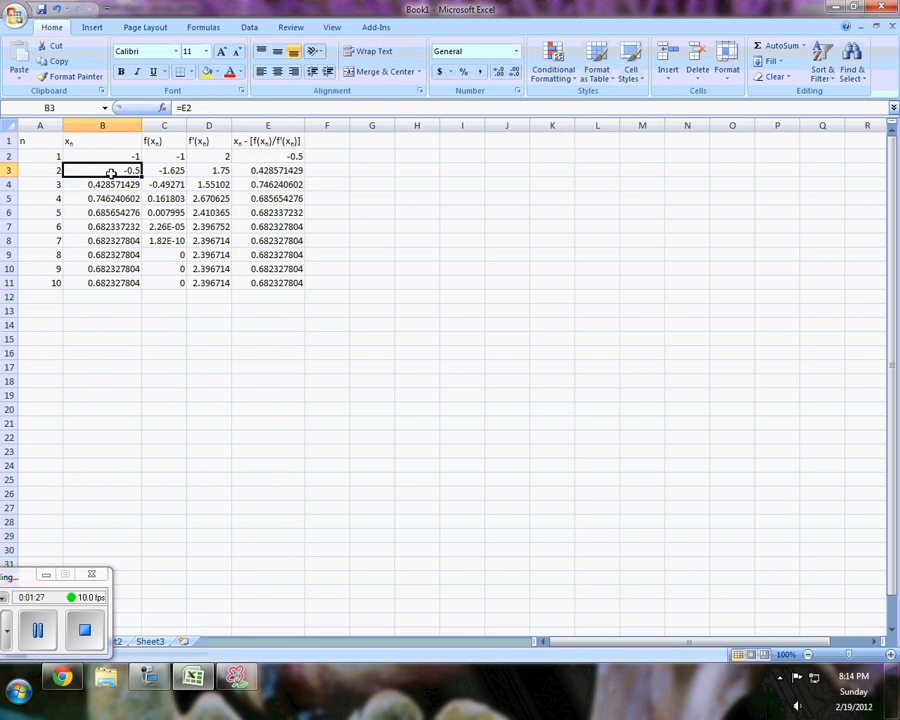
# Step: Fill an Excel table with n 1–10, x_n, f(x_n), f'(x_n) and next estimate through row 11
pyautogui.click(208, 156)
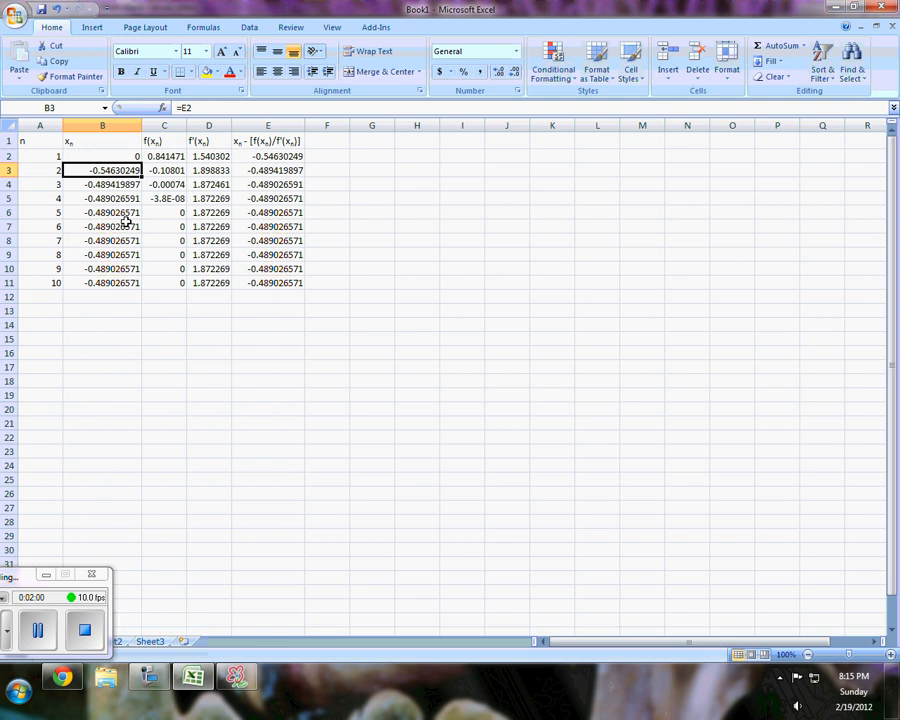
# Step: Put 0 in B2 so the Newton iterates converge to -0.489026571
pyautogui.click(237, 677)
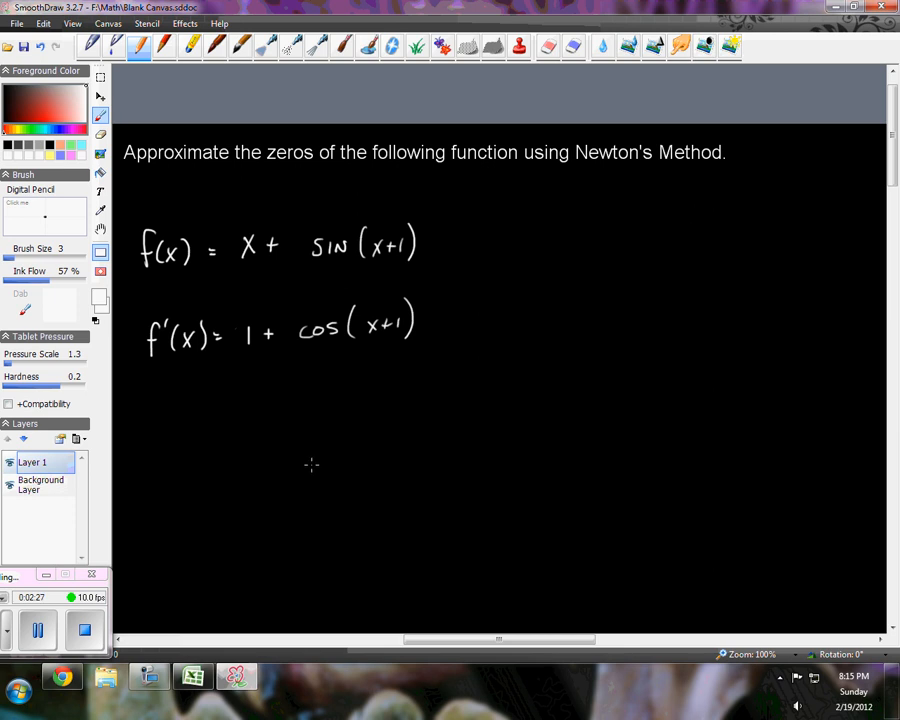
pyautogui.moveTo(344, 512)
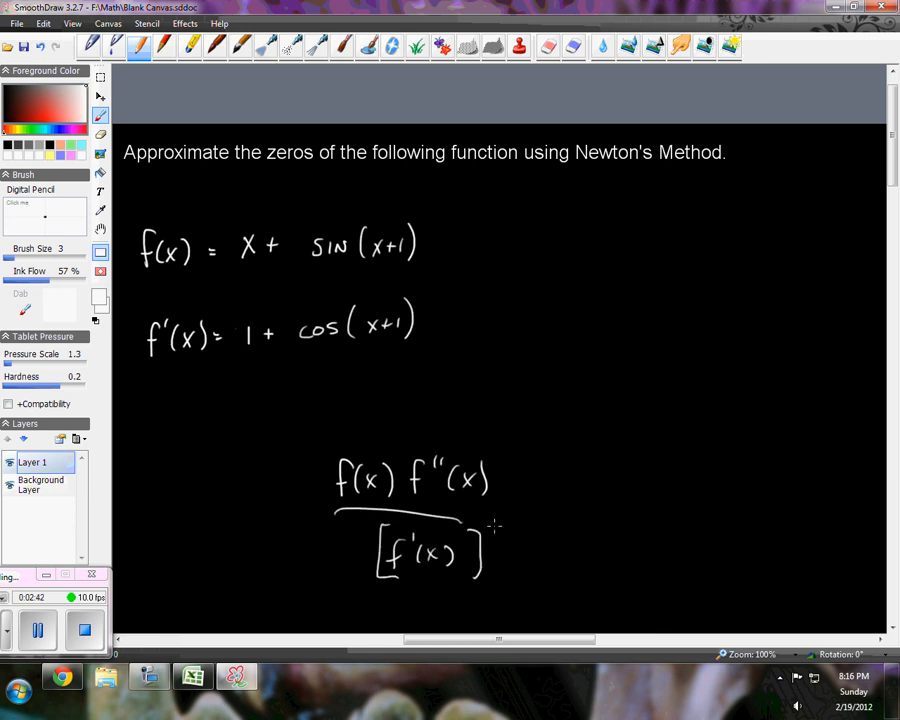
# Step: Handwrite f(x)f''(x) over [f'(x)] squared beneath 1 + cos(x+1) in SmoothDraw
pyautogui.click(192, 677)
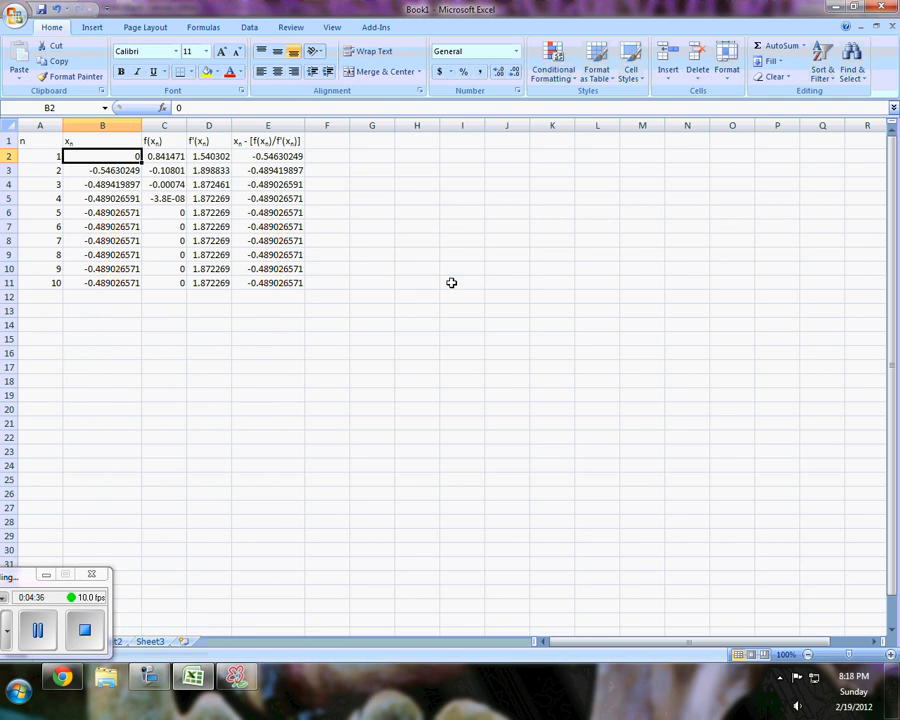
pyautogui.click(102, 184)
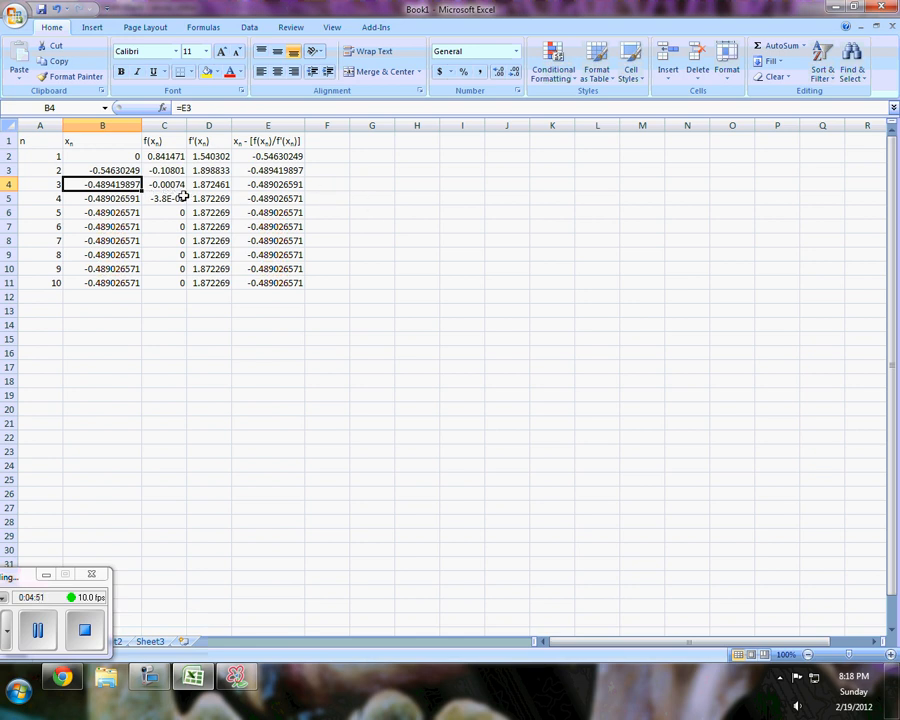